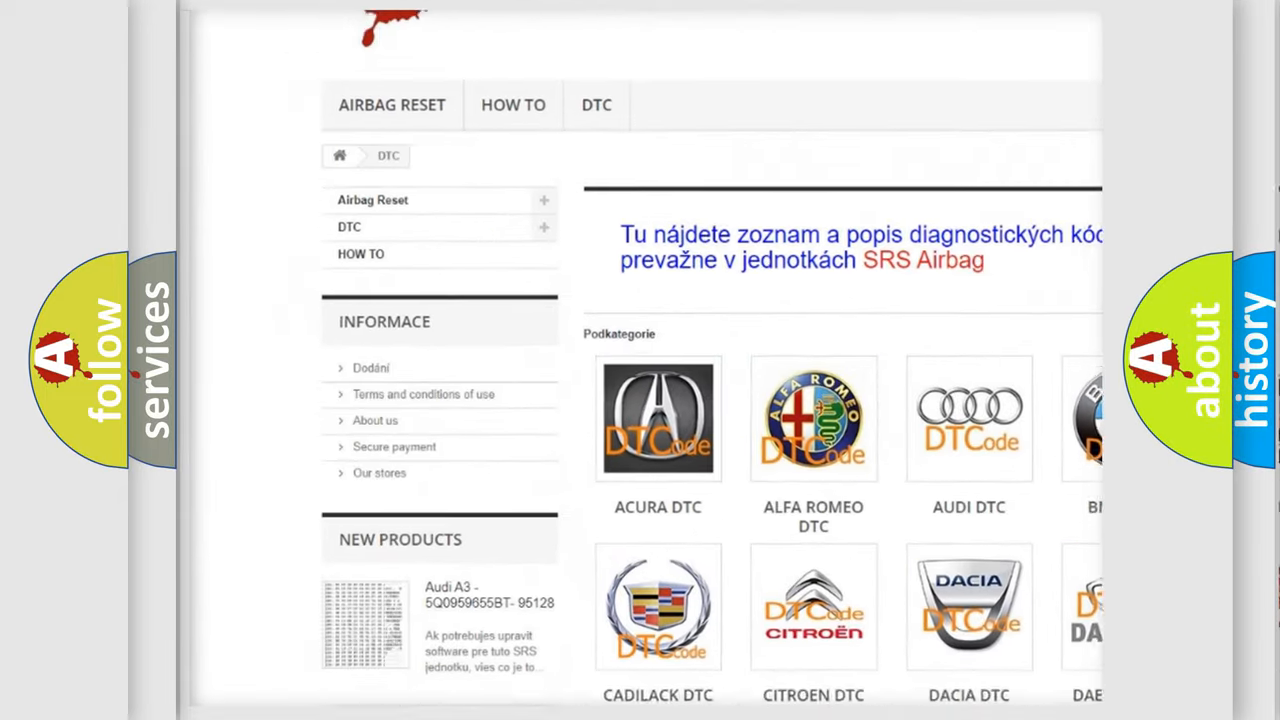
{"action": "scroll", "scroll_direction": "down", "scroll_amount": 3}
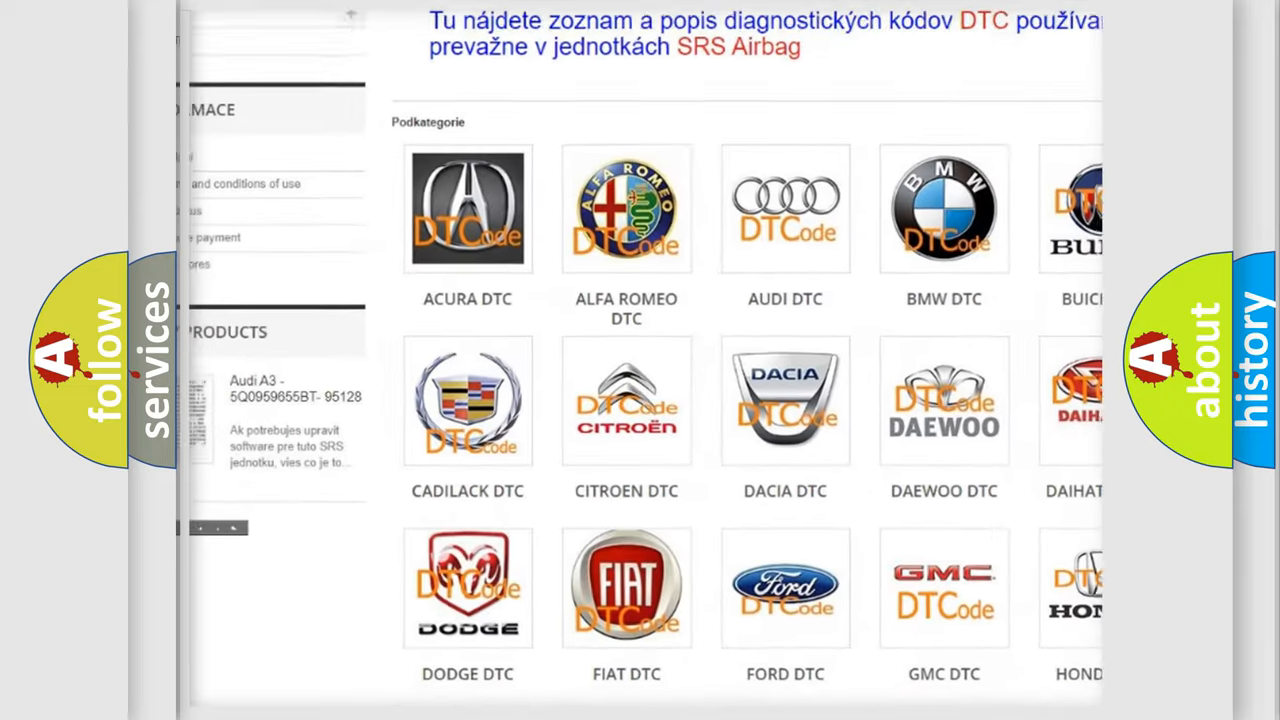
{"action": "scroll", "scroll_direction": "down", "scroll_amount": 3}
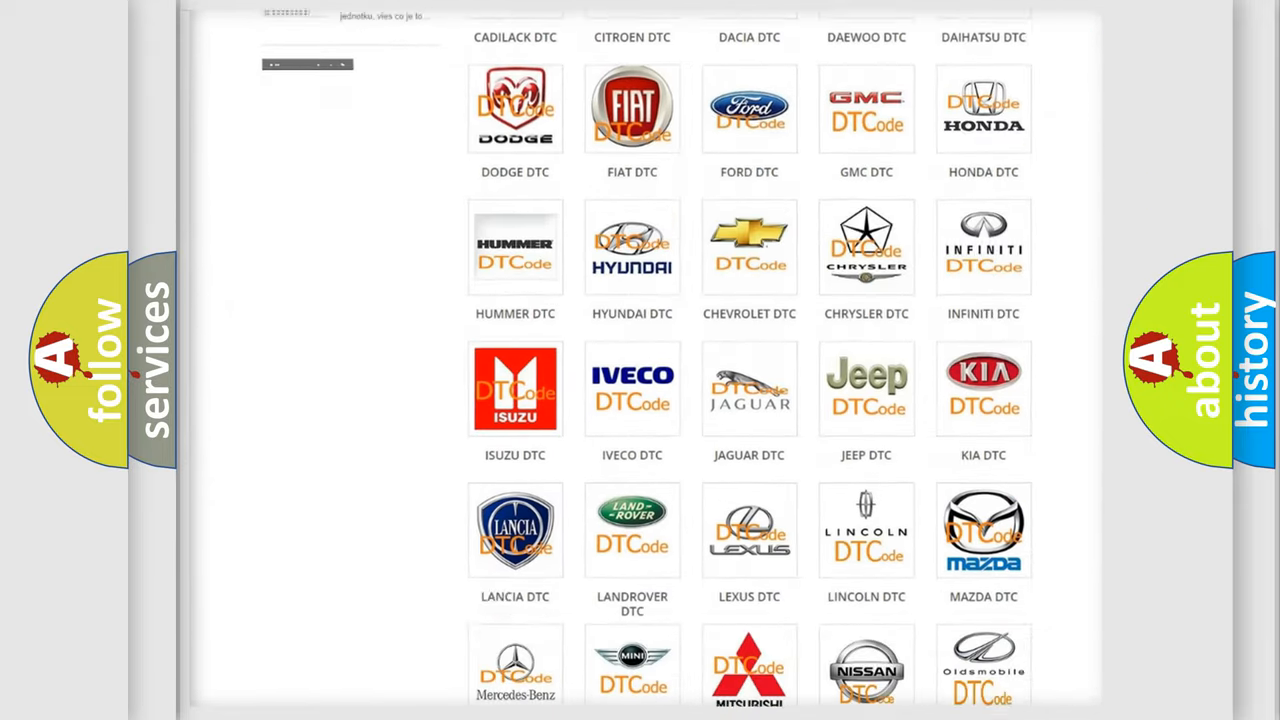
{"action": "scroll", "scroll_direction": "down", "scroll_amount": 3}
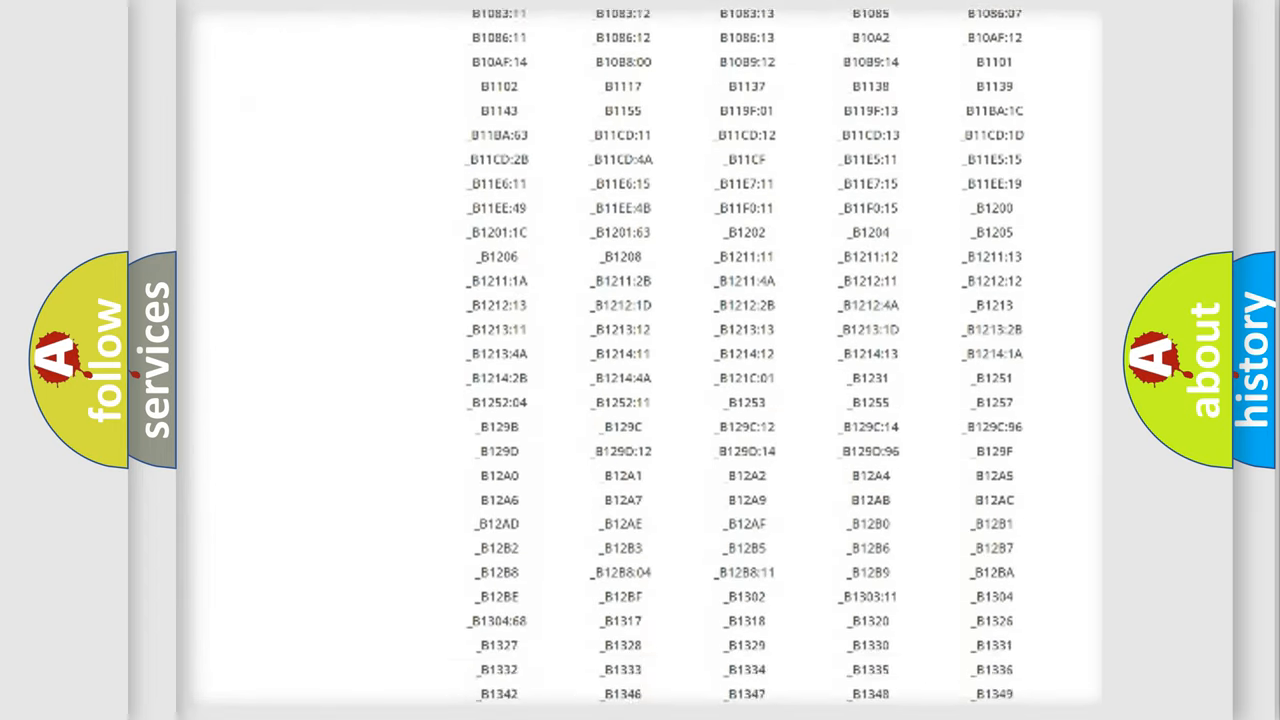
{"action": "scroll", "scroll_direction": "down", "scroll_amount": 3}
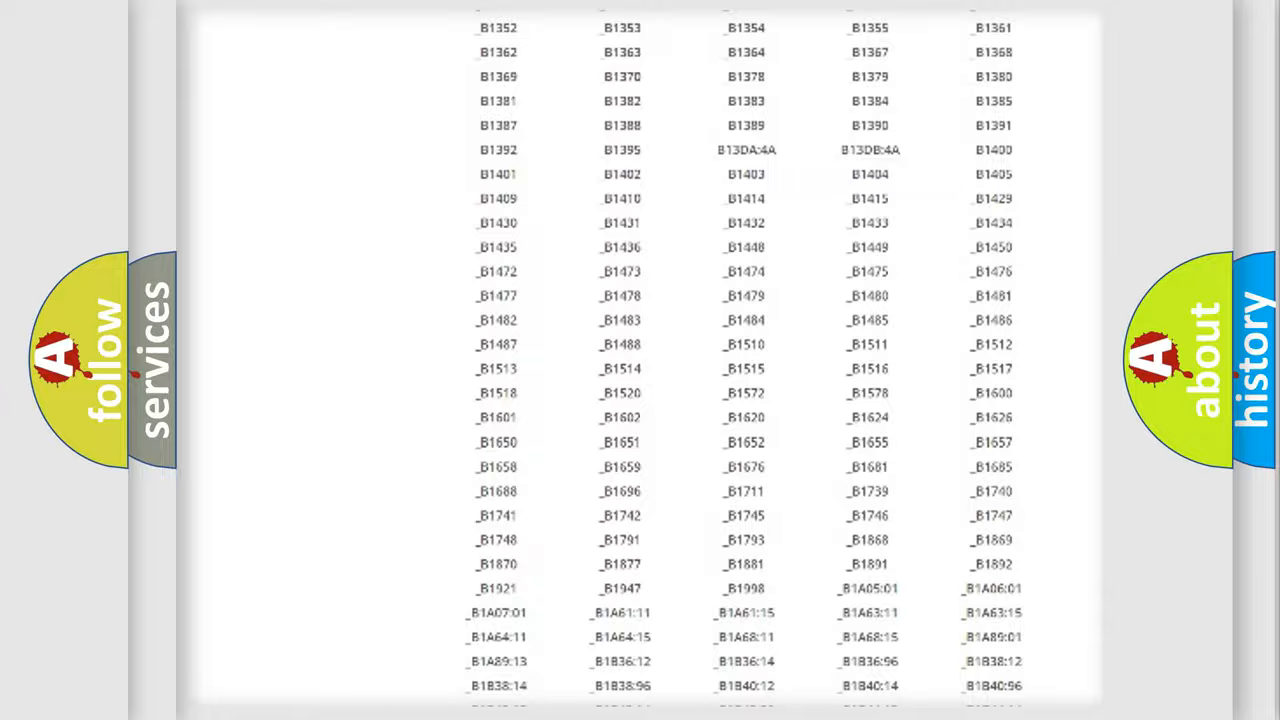